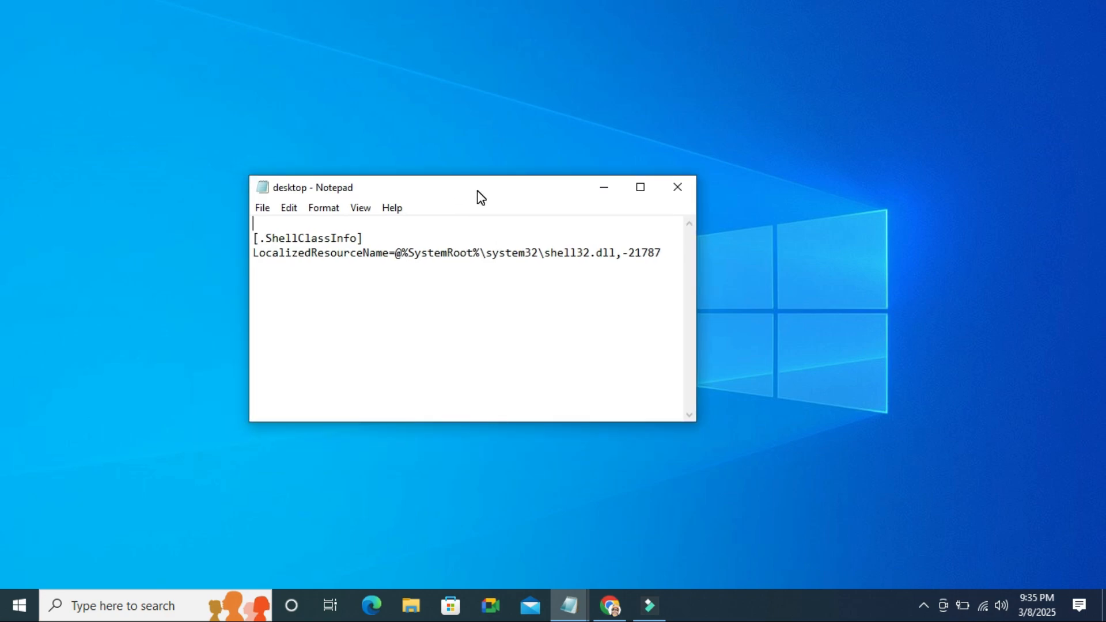
mouse_move(361, 201)
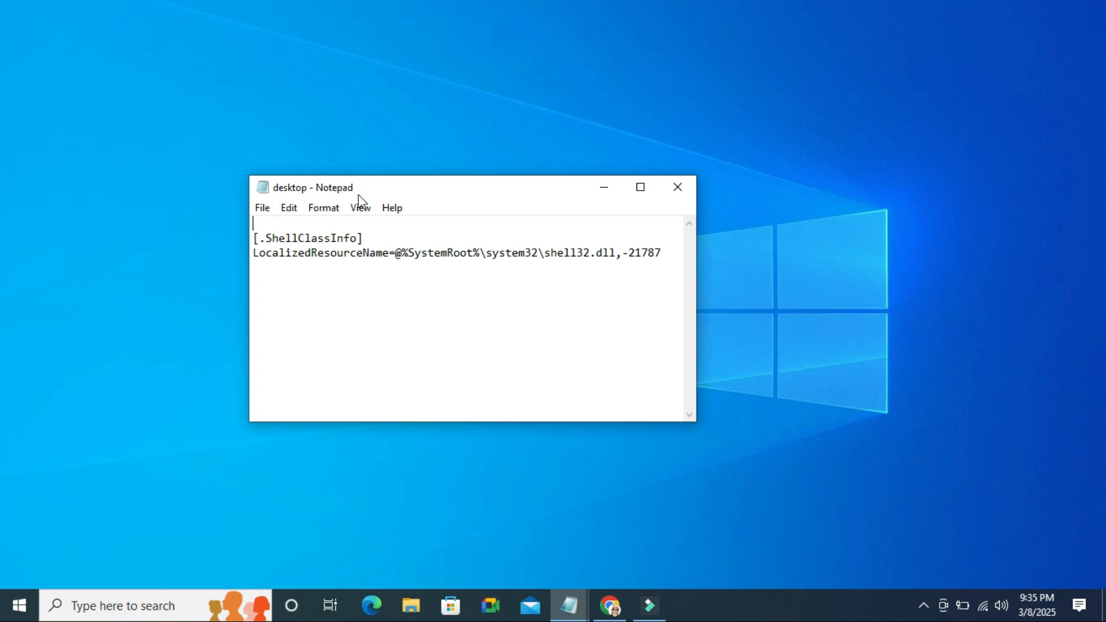
mouse_move(530, 200)
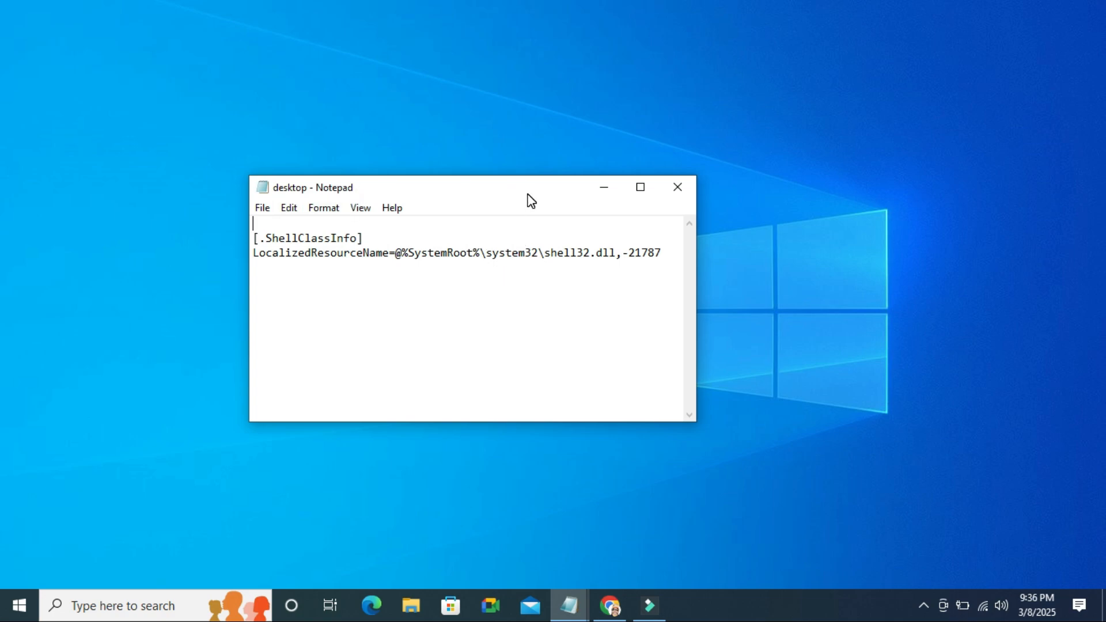
mouse_move(677, 188)
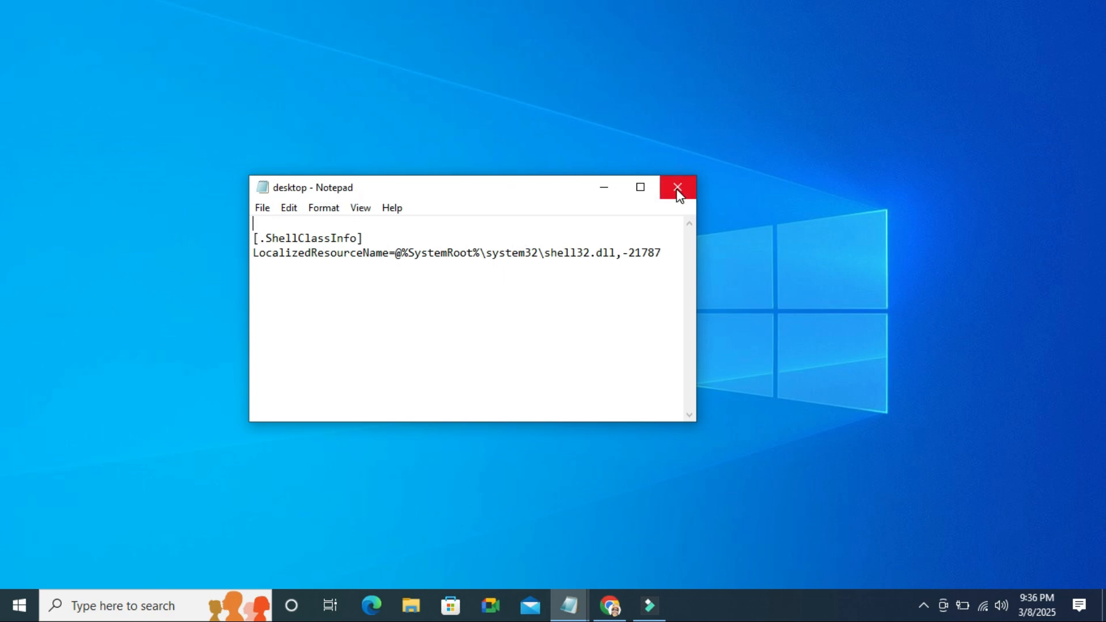
Close the Notepad window displaying desktop.ini.
left_click(676, 187)
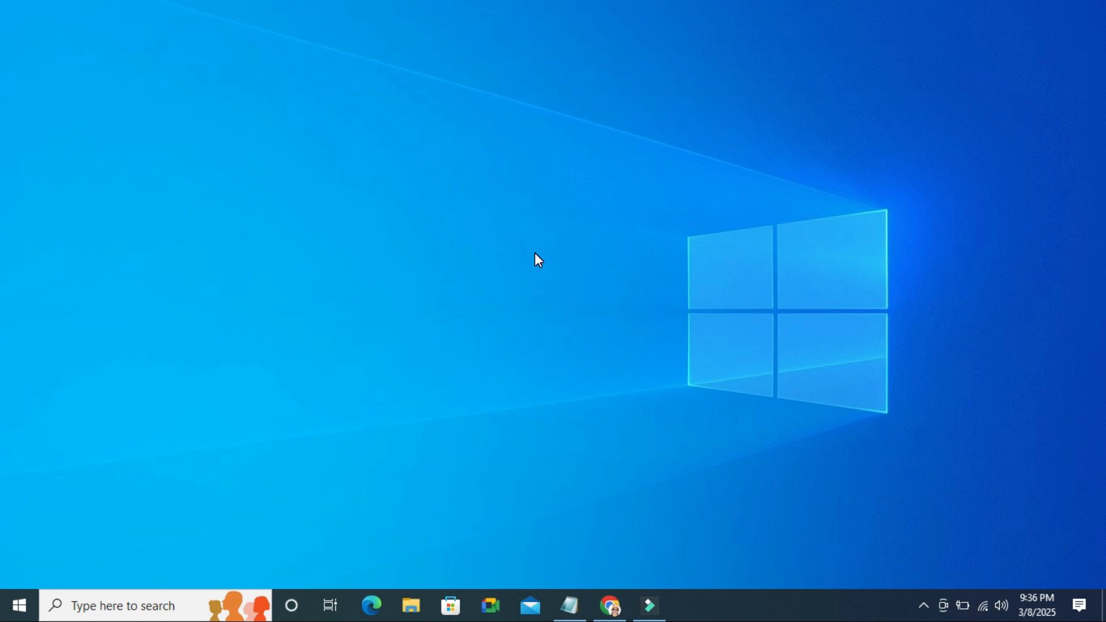
Open File Explorer and browse to This PC's Local Disk (C:).
left_click(411, 605)
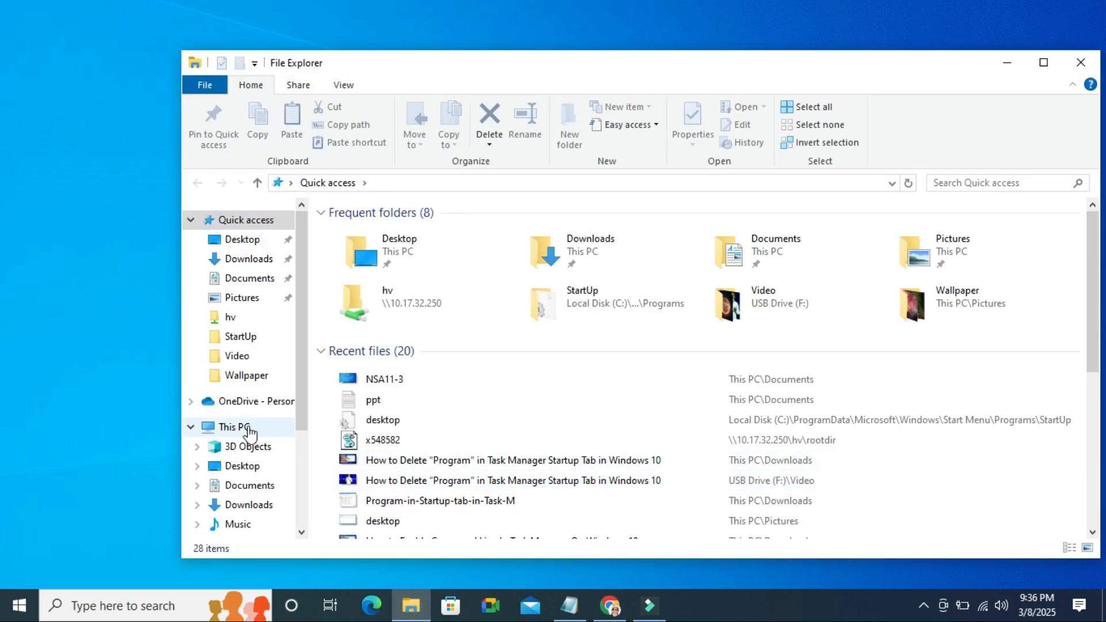
left_click(232, 427)
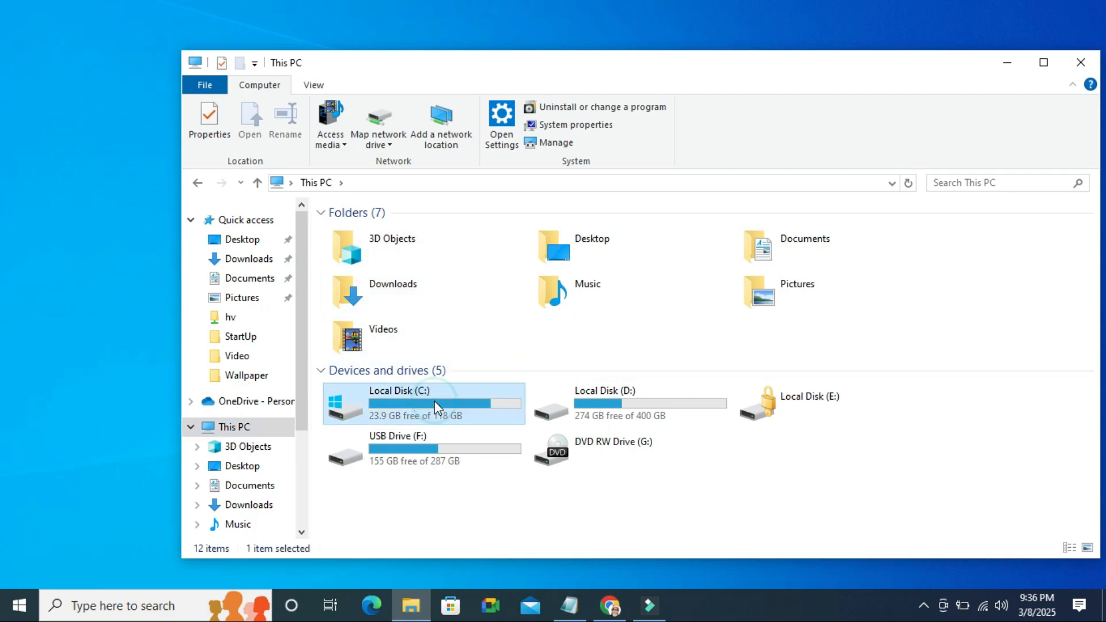
double_click(398, 391)
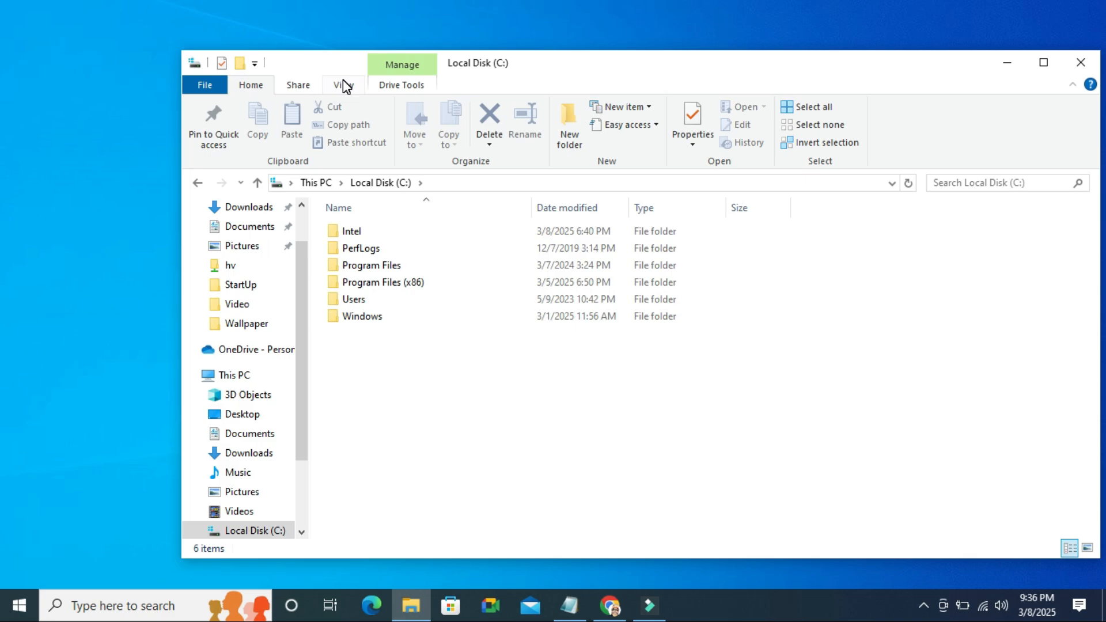
Turn on Hidden items in the View ribbon.
left_click(342, 84)
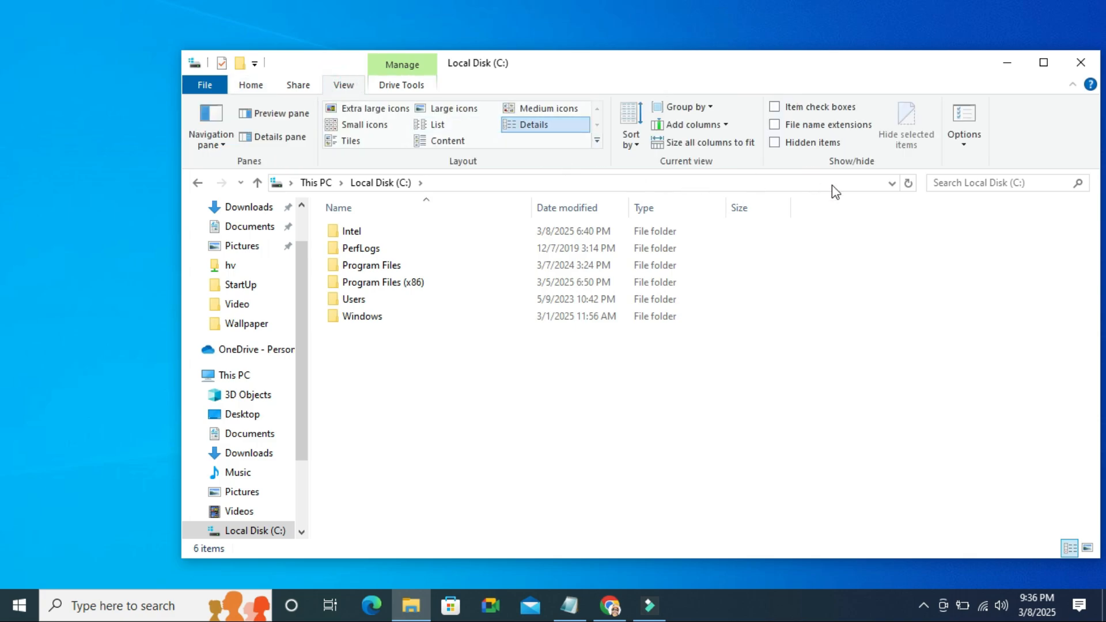
mouse_move(776, 143)
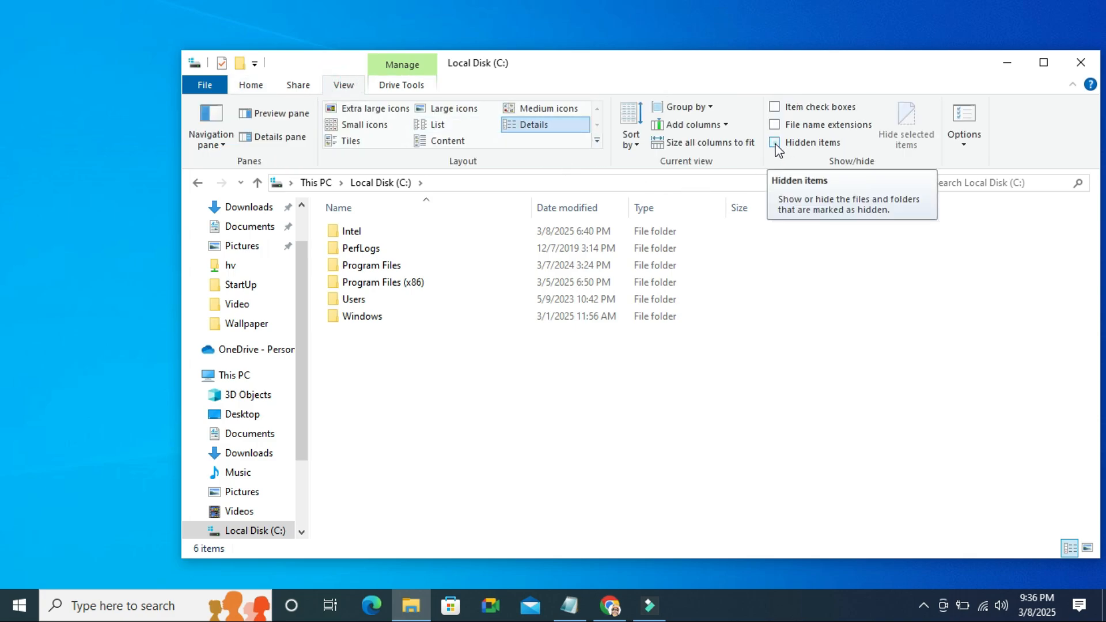
left_click(775, 142)
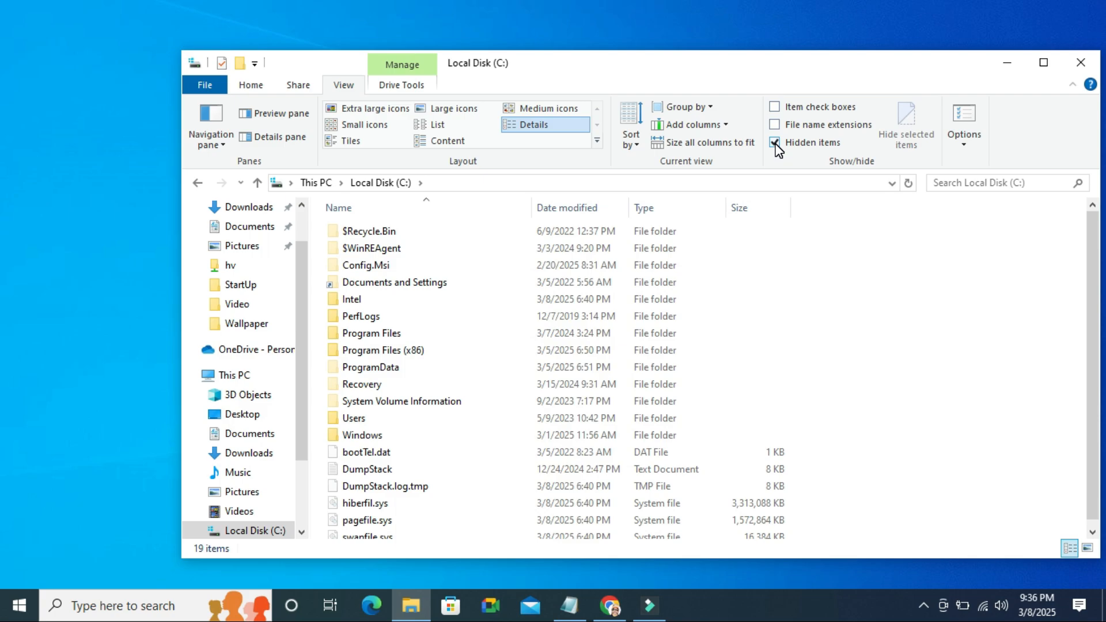
left_click(774, 142)
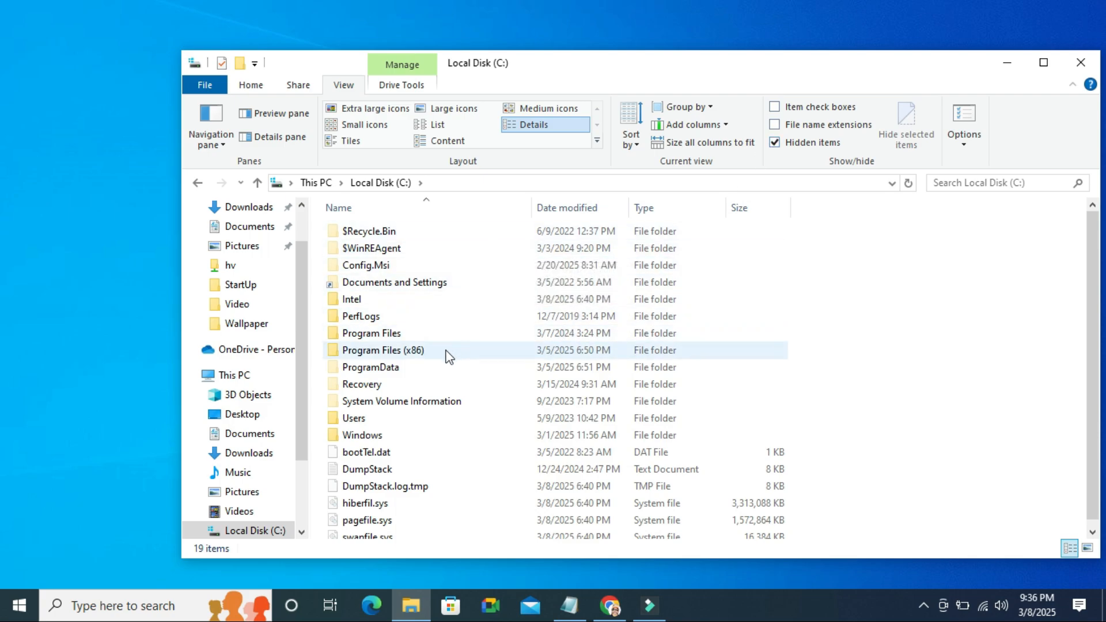
Go into ProgramData, then Microsoft, then the Windows folder.
left_click(370, 367)
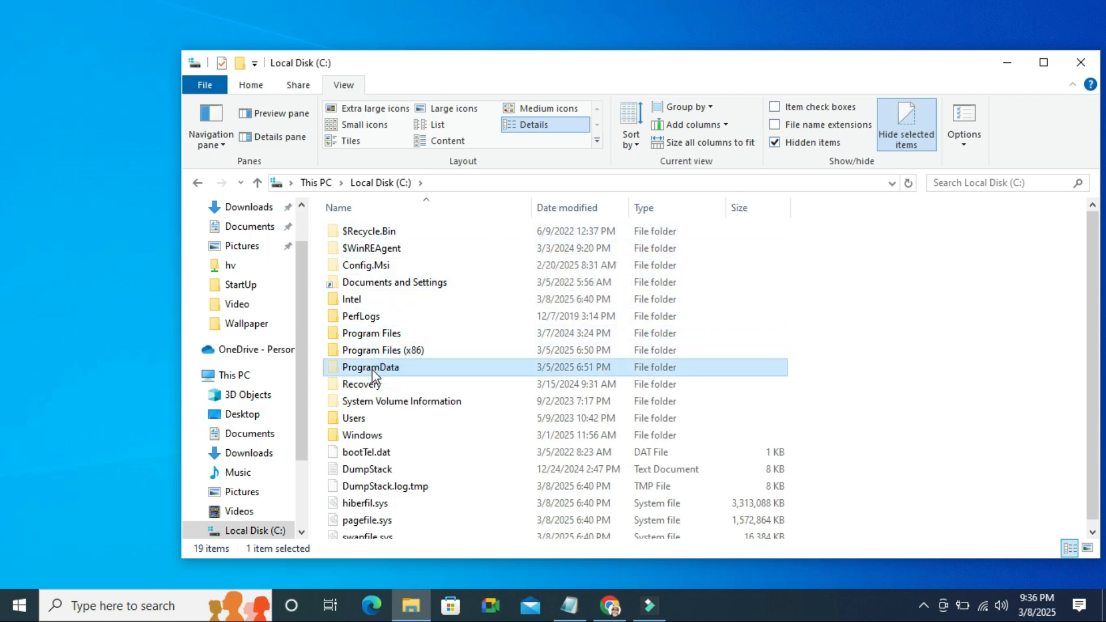
mouse_move(402, 372)
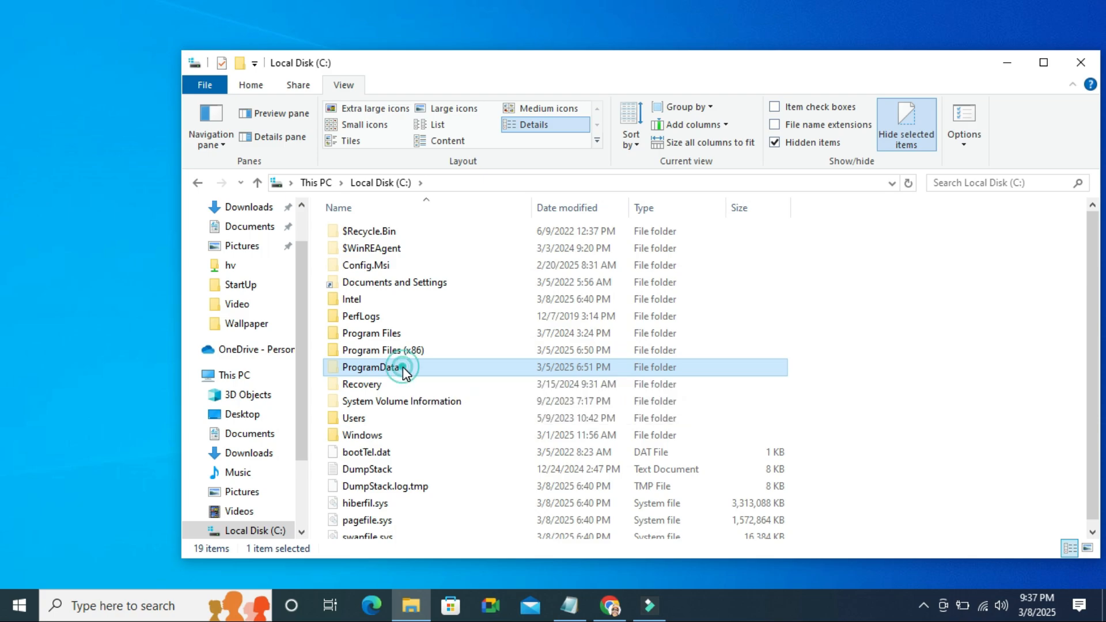
double_click(370, 367)
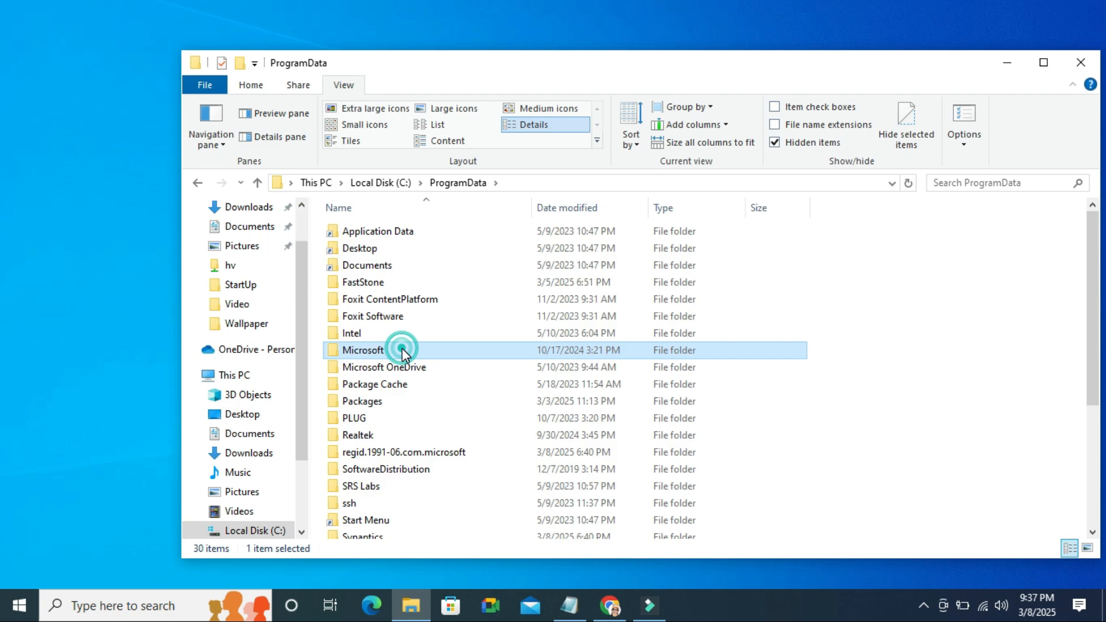
double_click(362, 349)
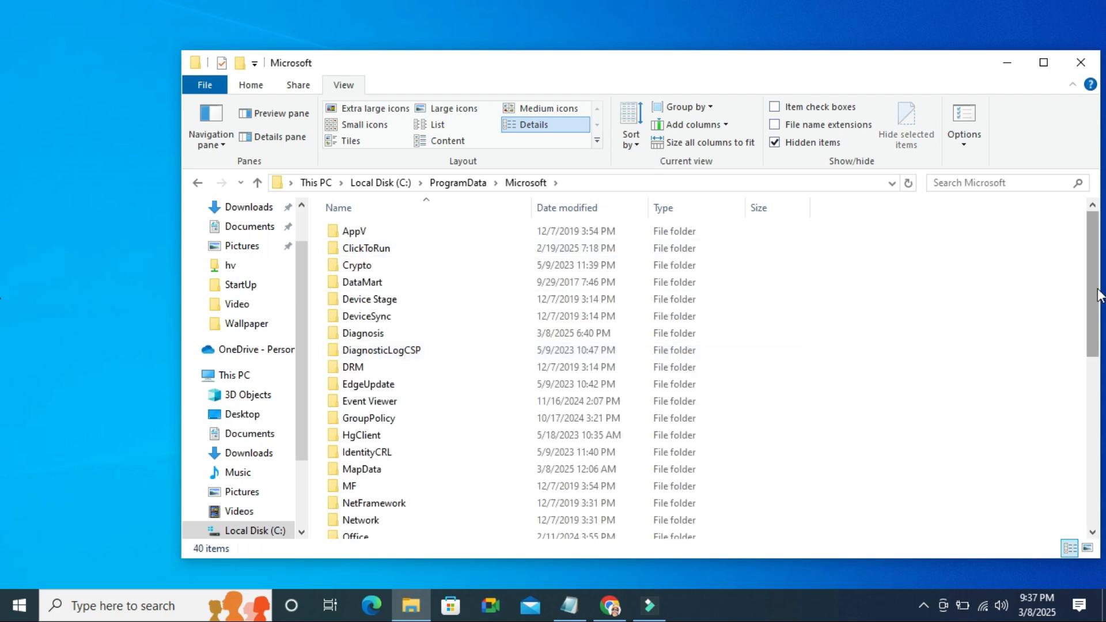
scroll("down", 3)
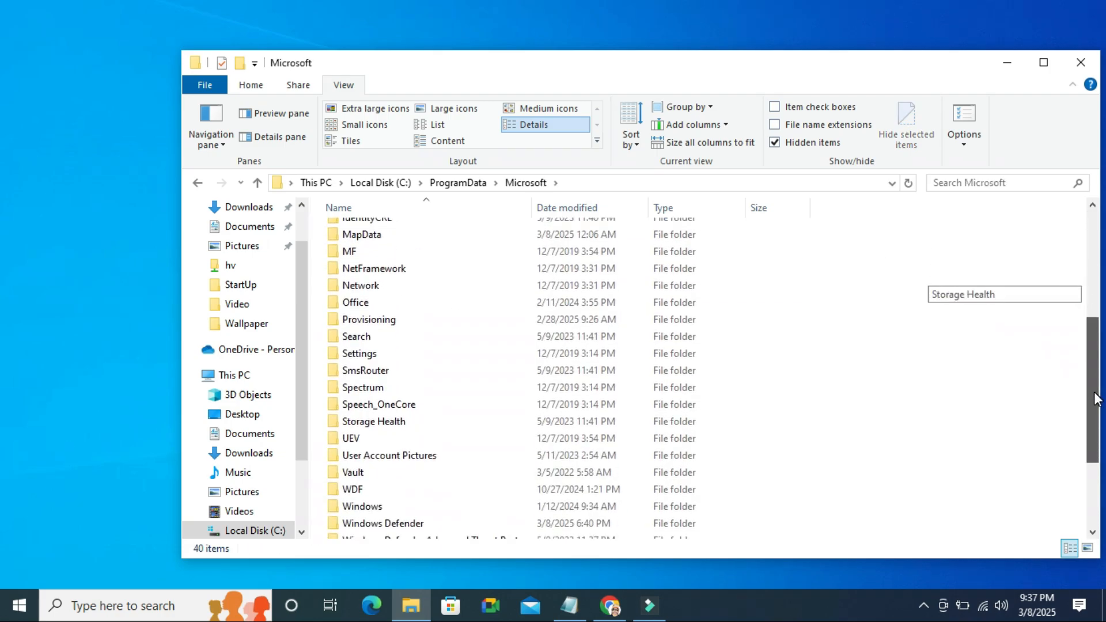
scroll("down", 3)
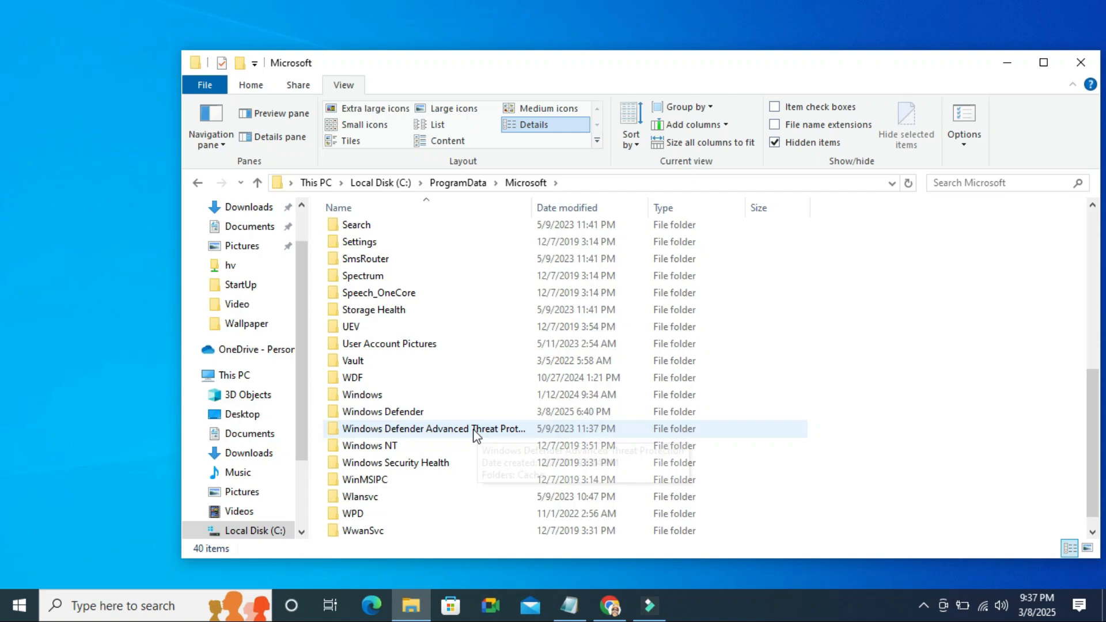
left_click(362, 394)
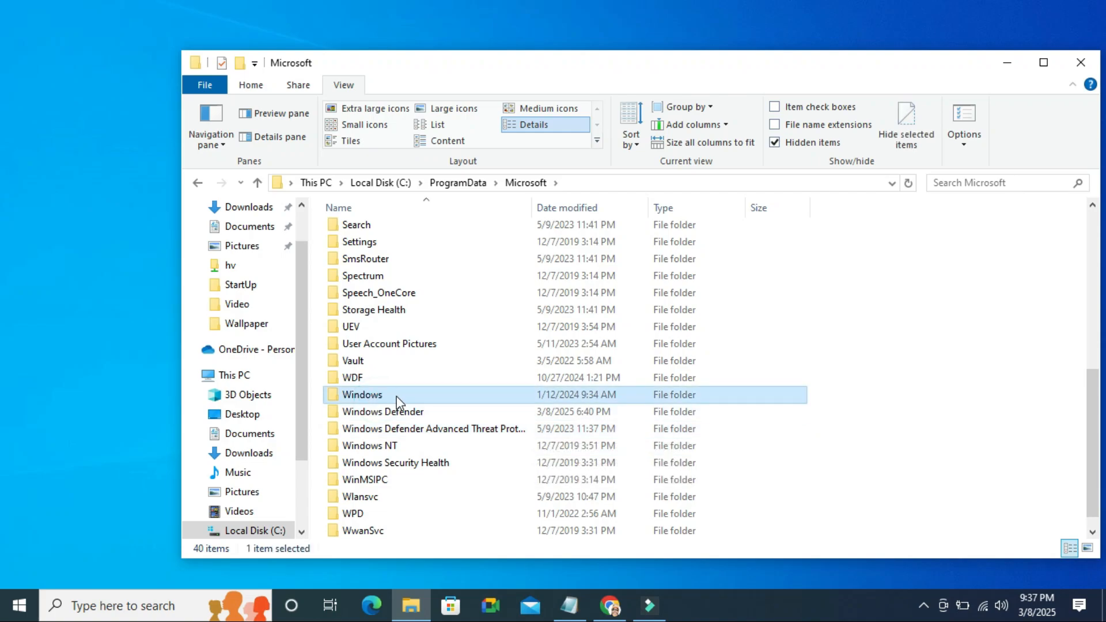
double_click(362, 394)
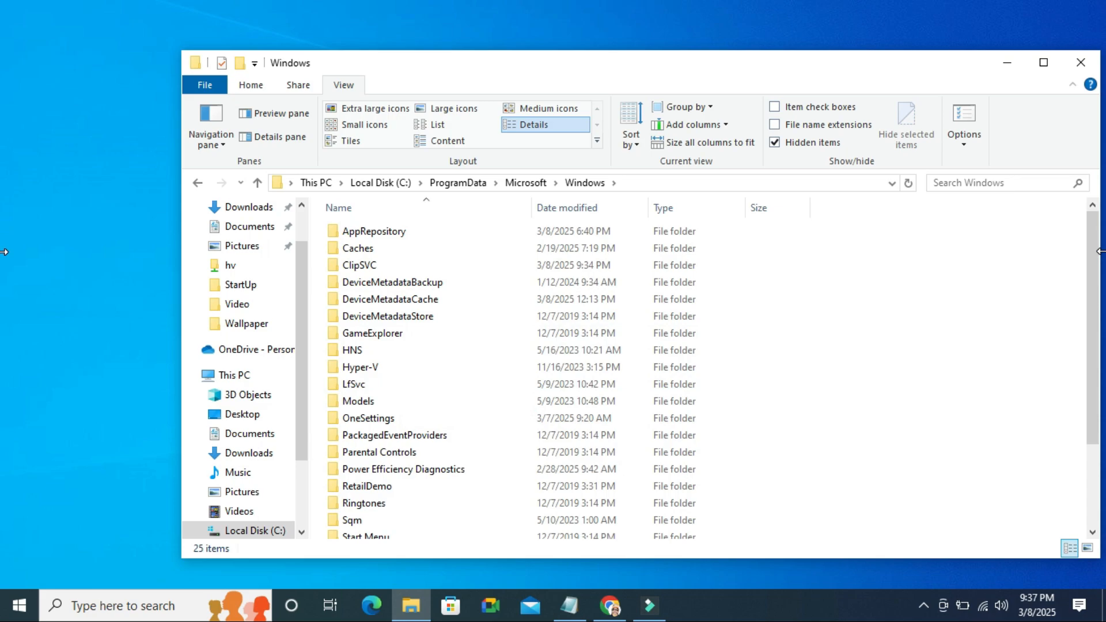
Open Start Menu, then Programs, and select the StartUp folder.
scroll("down", 3)
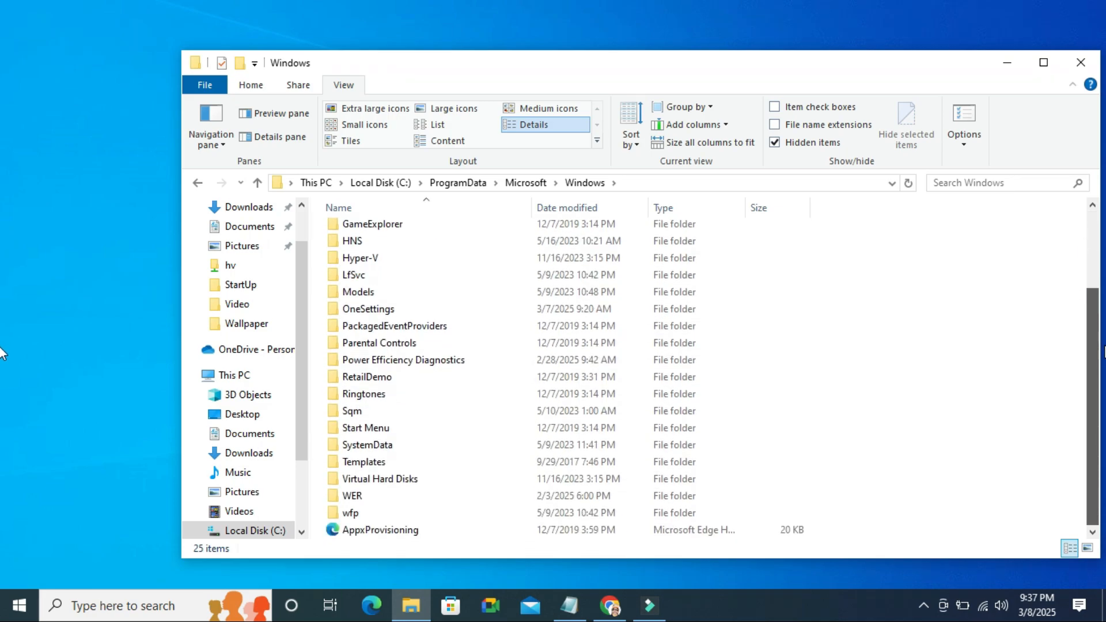
left_click(365, 427)
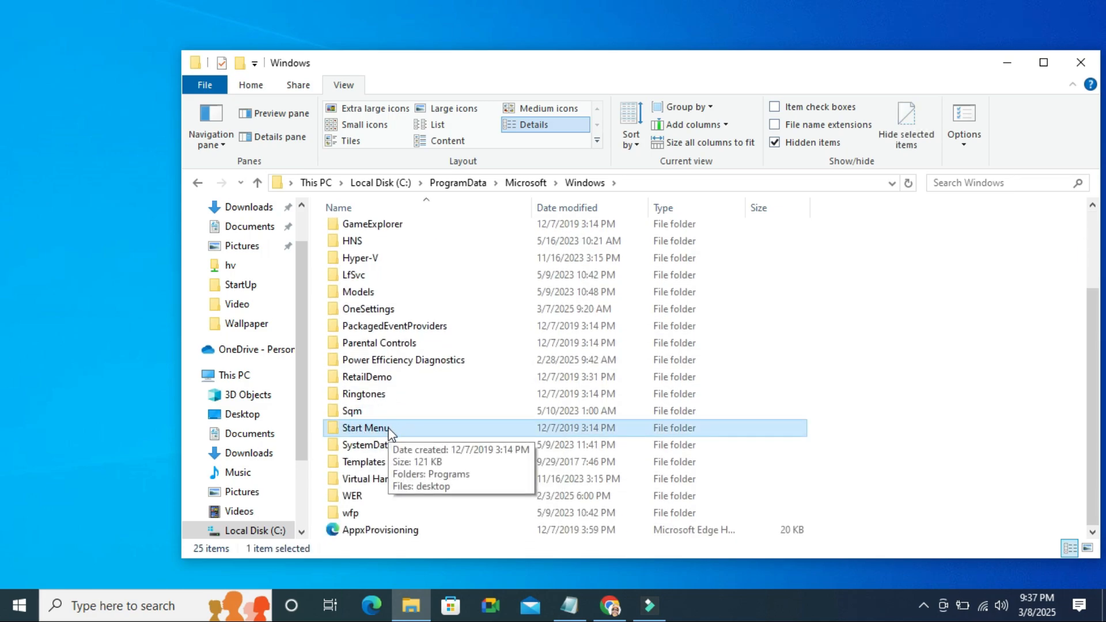
mouse_move(393, 430)
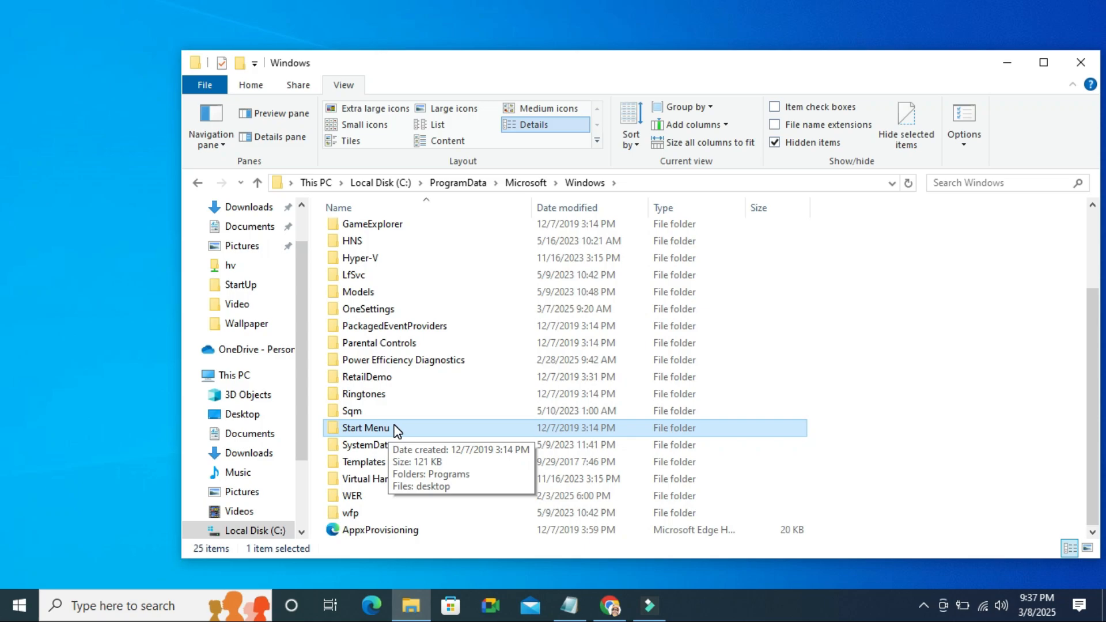
double_click(365, 427)
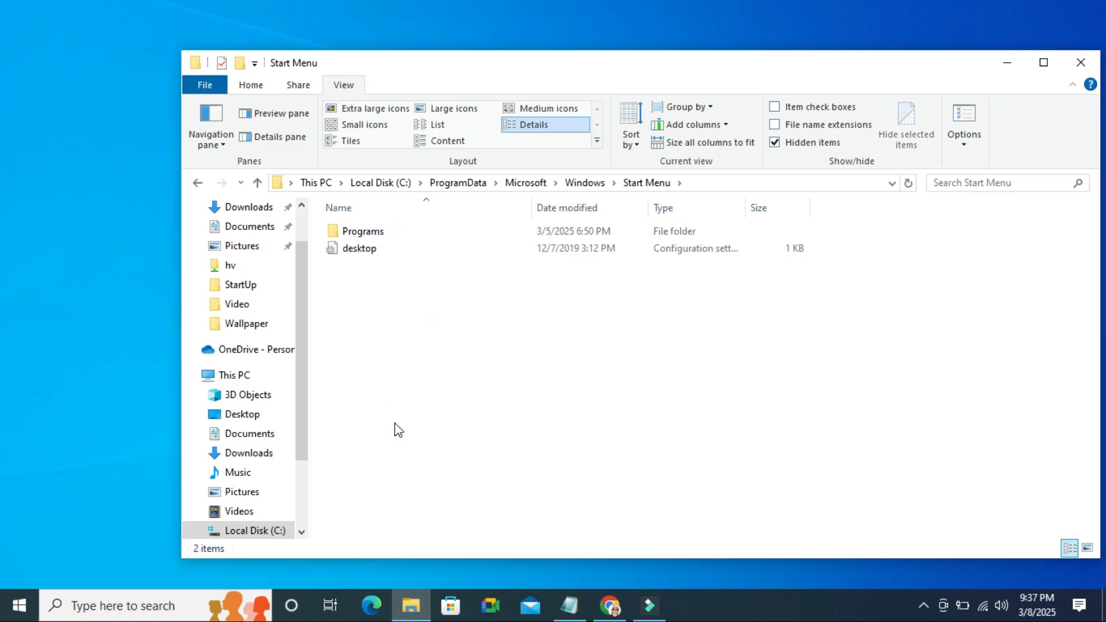
left_click(361, 230)
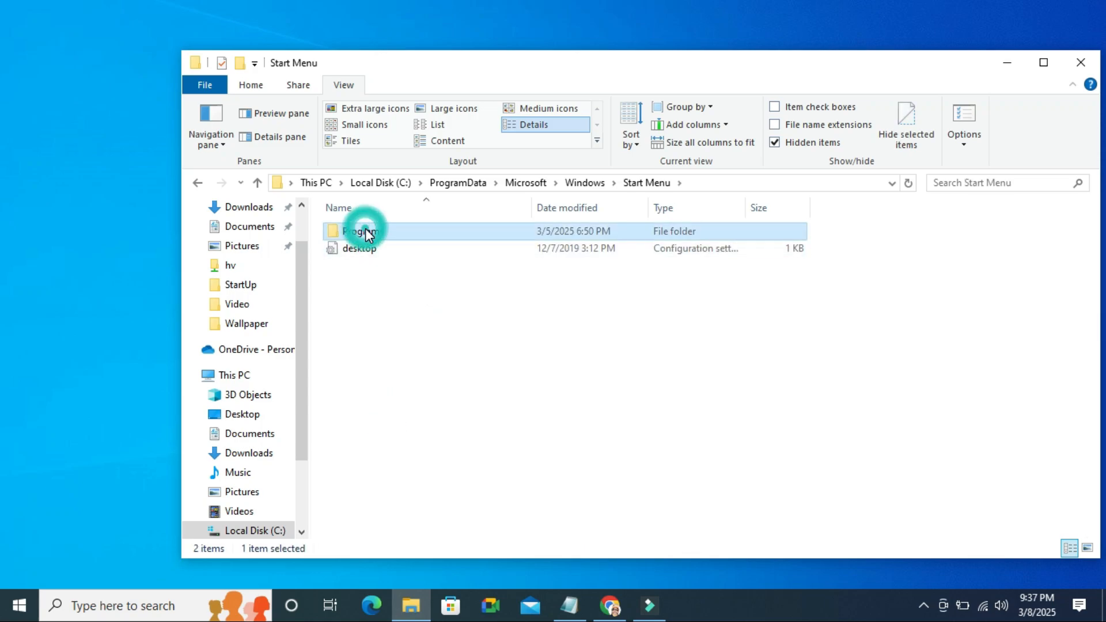
double_click(361, 230)
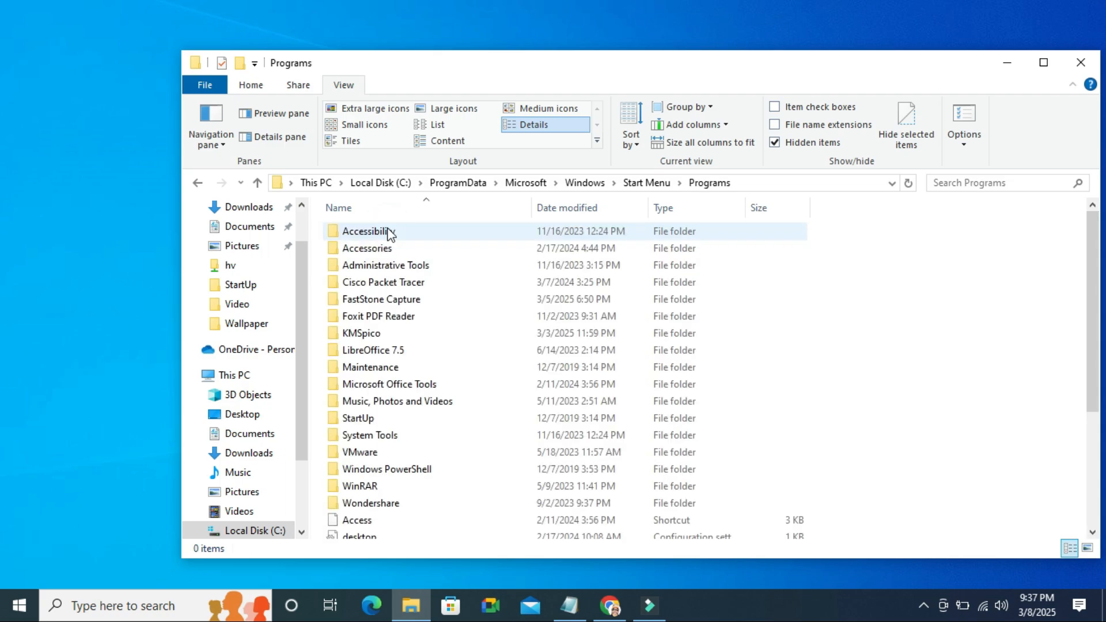
mouse_move(381, 265)
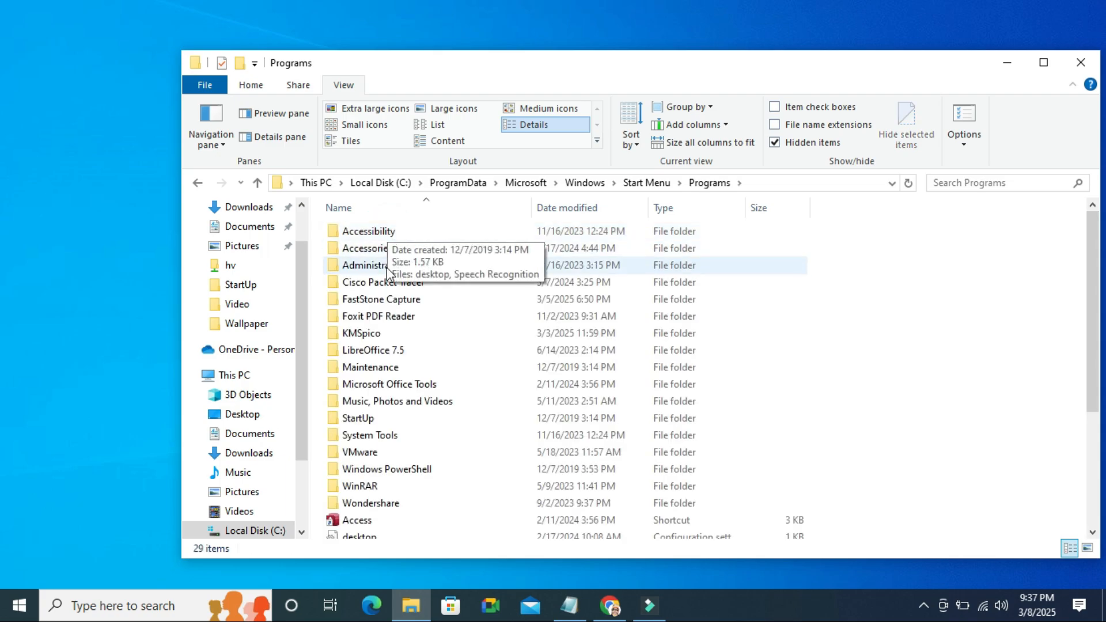
left_click(357, 418)
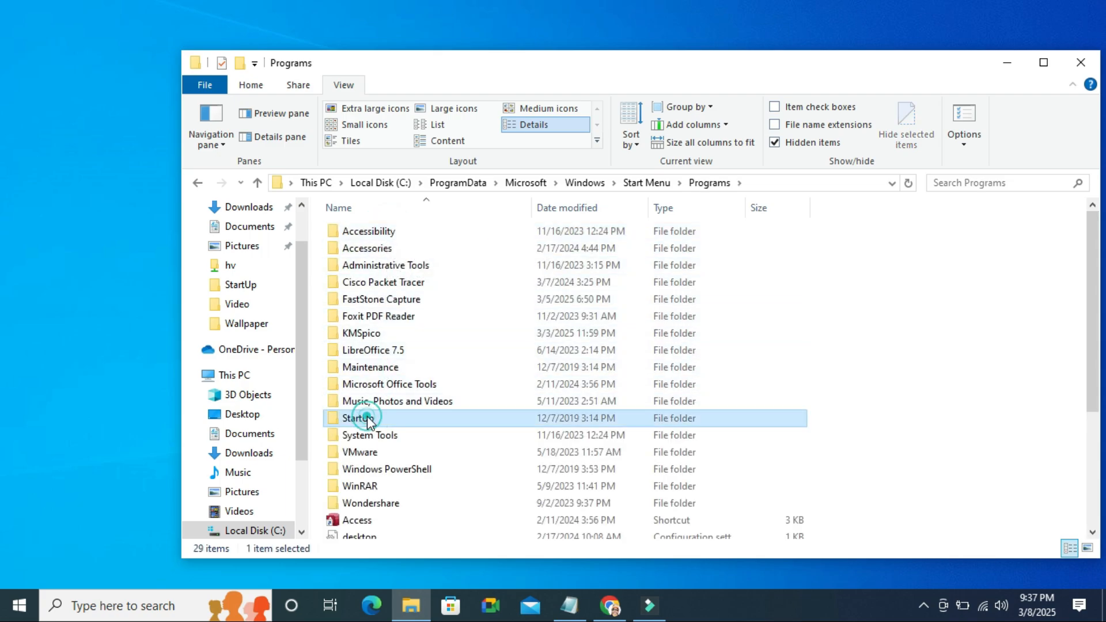
mouse_move(388, 420)
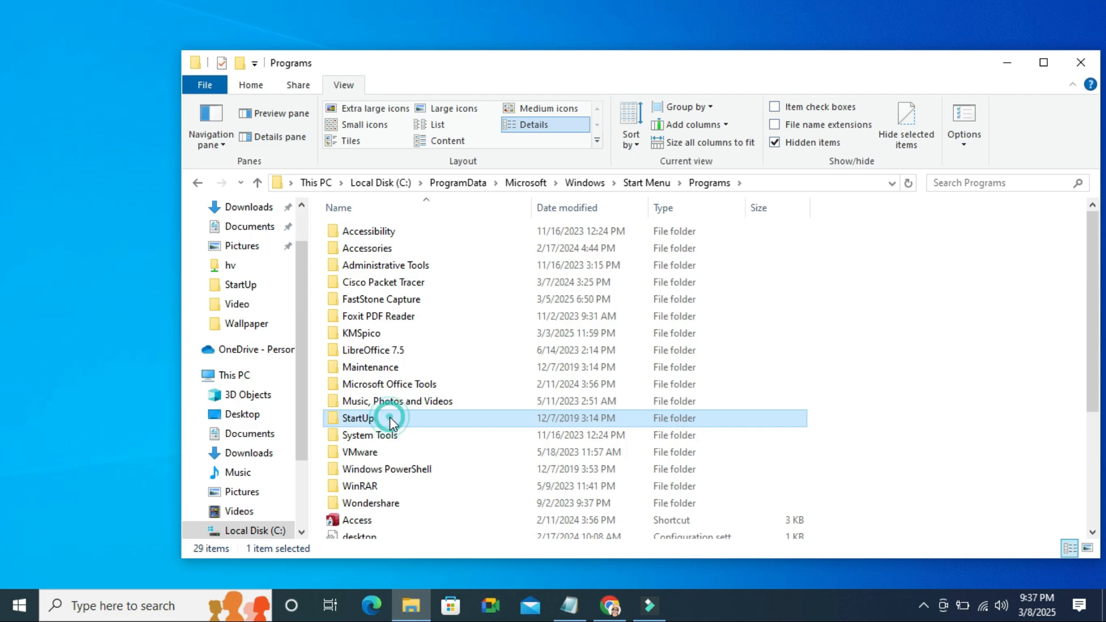
Open StartUp and delete desktop.ini through the right-click menu.
double_click(356, 417)
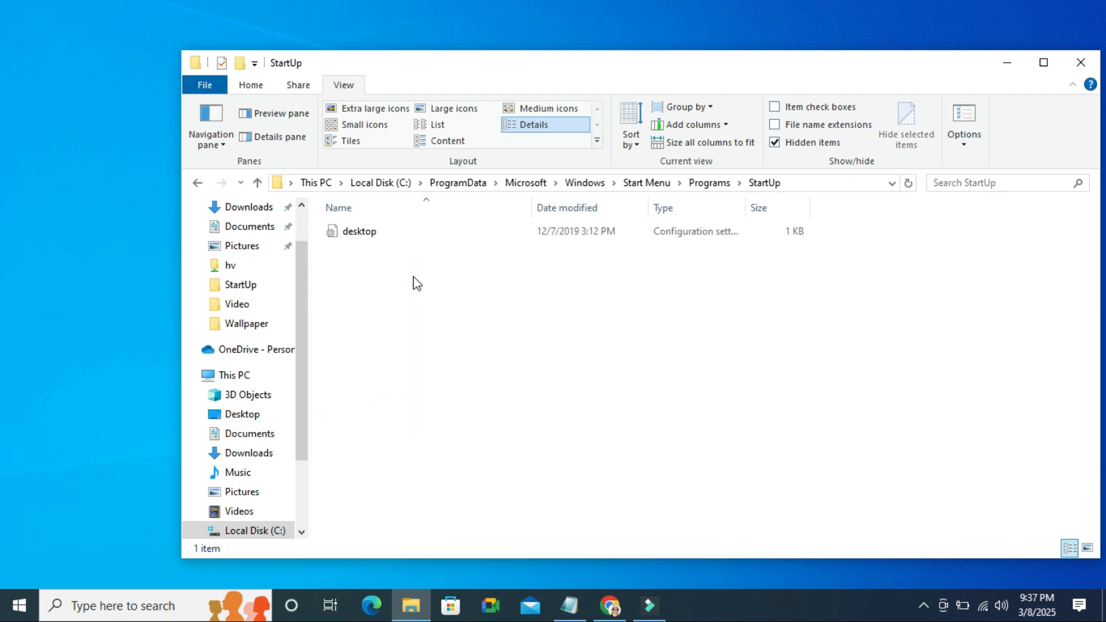
left_click(359, 230)
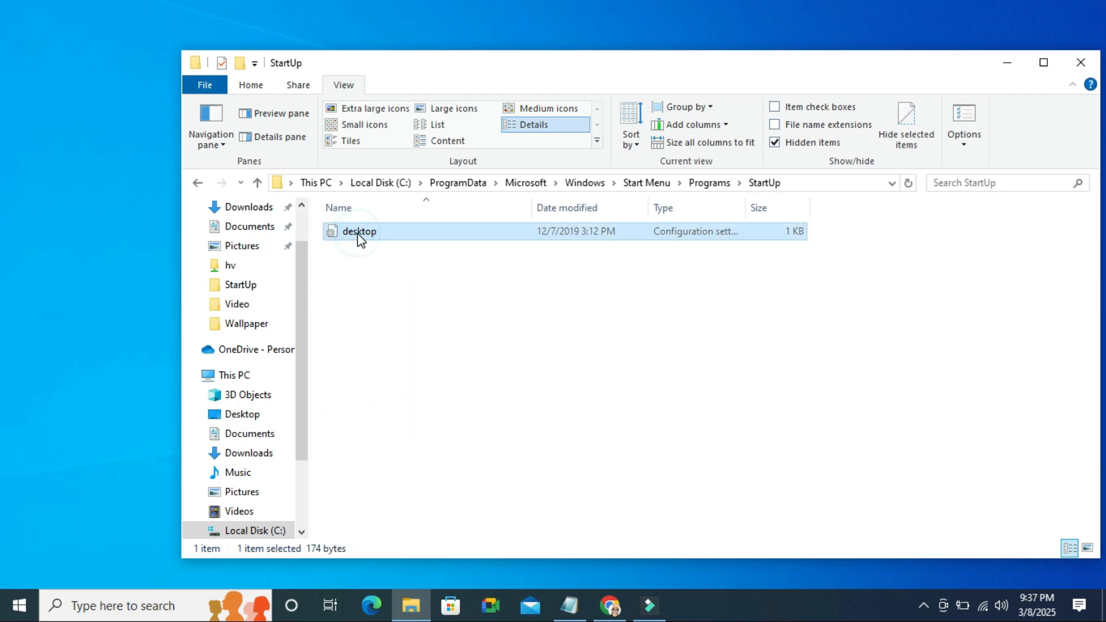
mouse_move(392, 236)
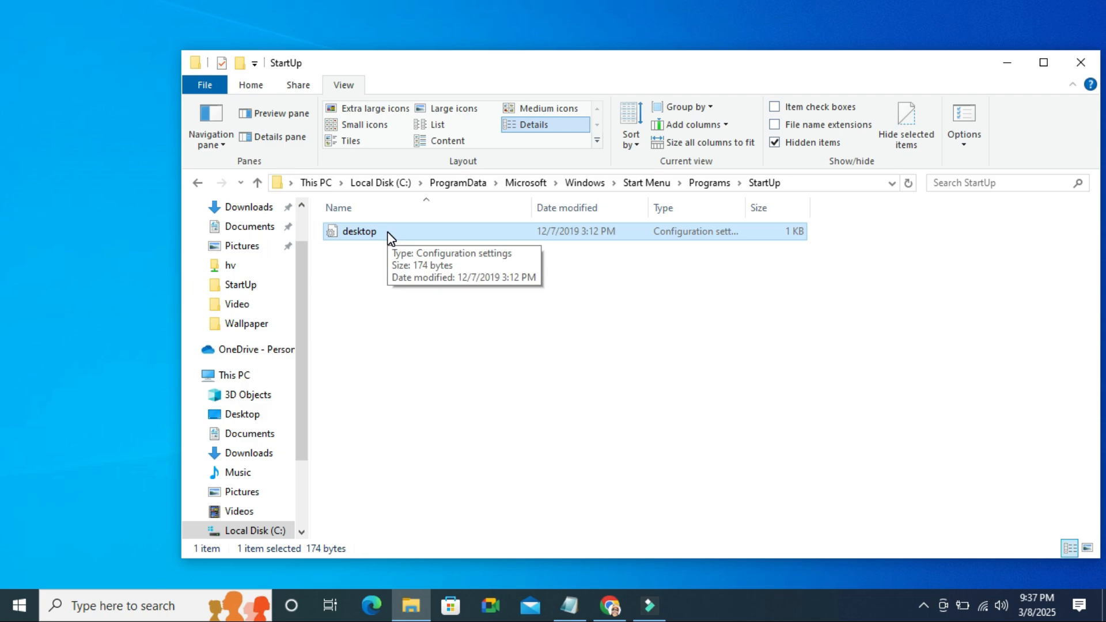
mouse_move(385, 236)
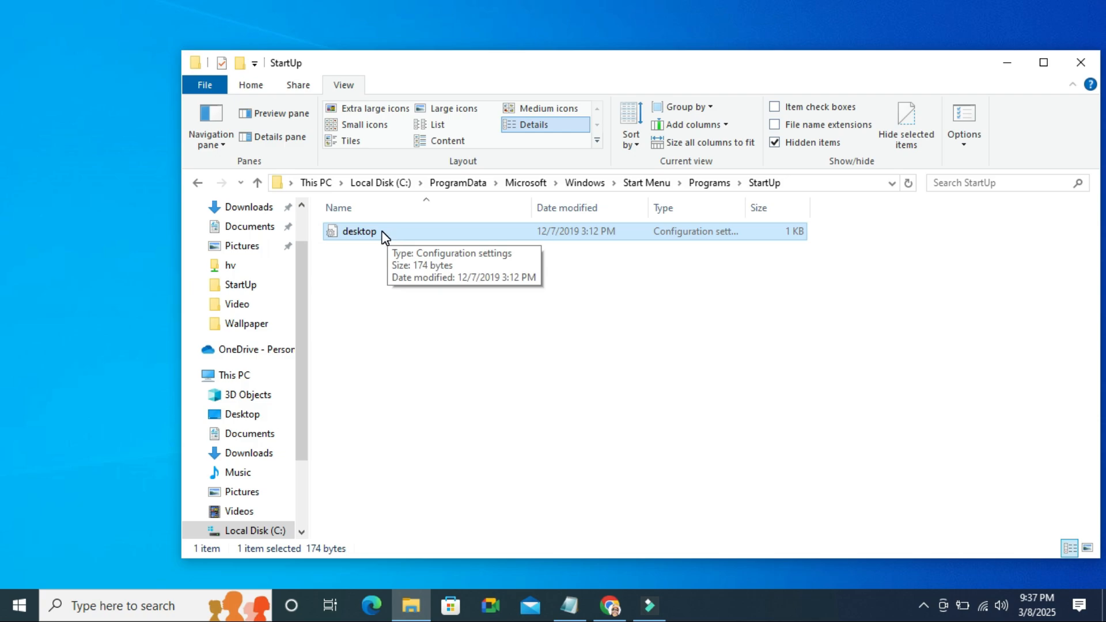
right_click(359, 230)
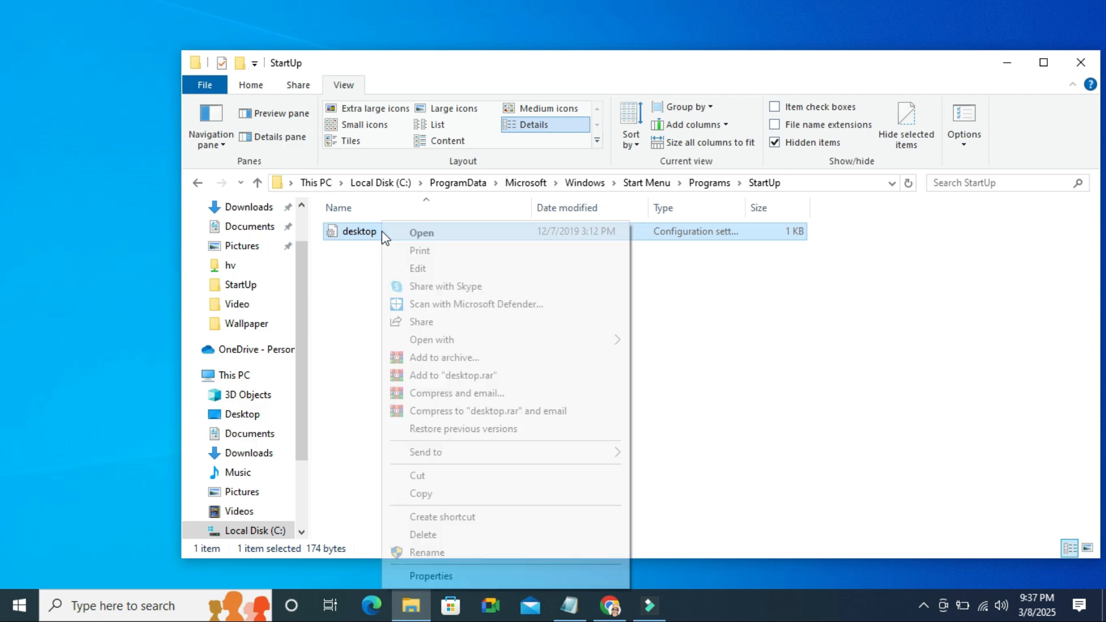
mouse_move(446, 508)
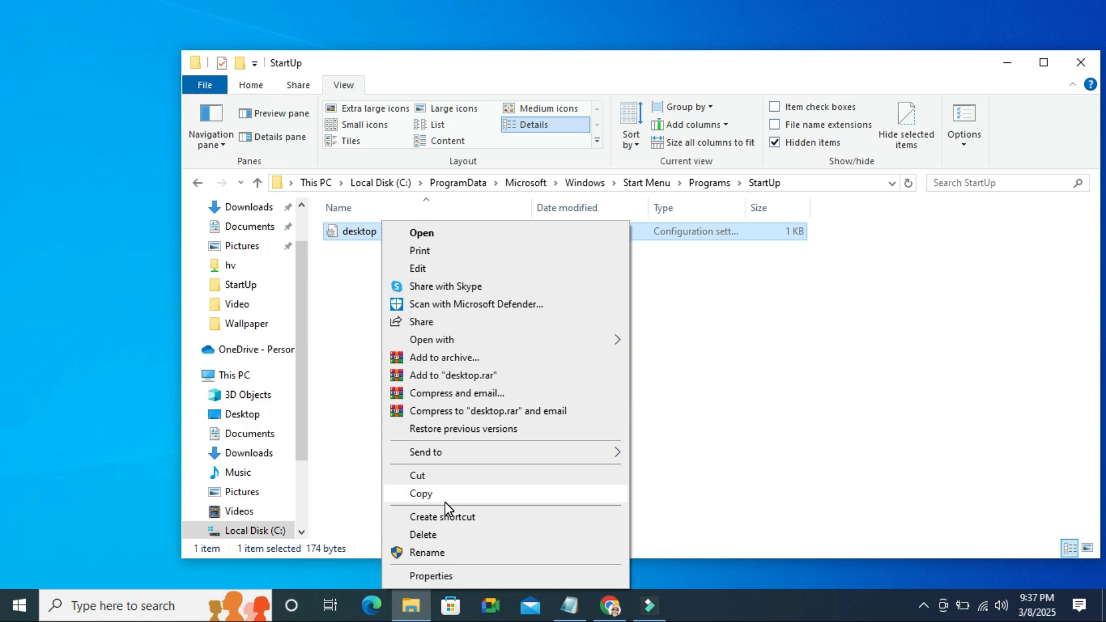
mouse_move(439, 537)
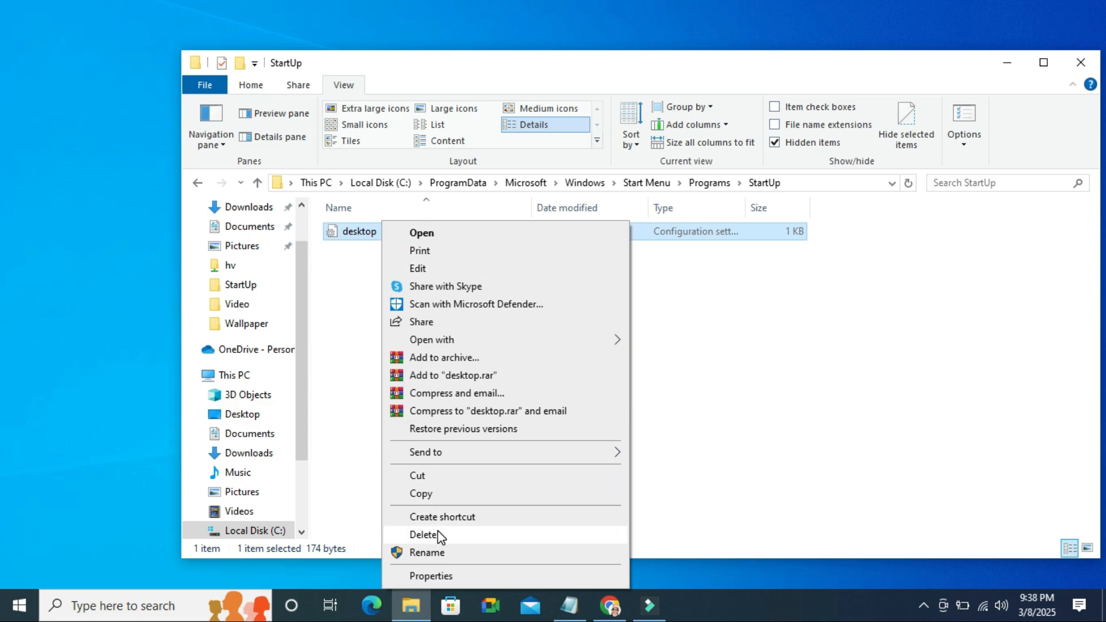
left_click(423, 535)
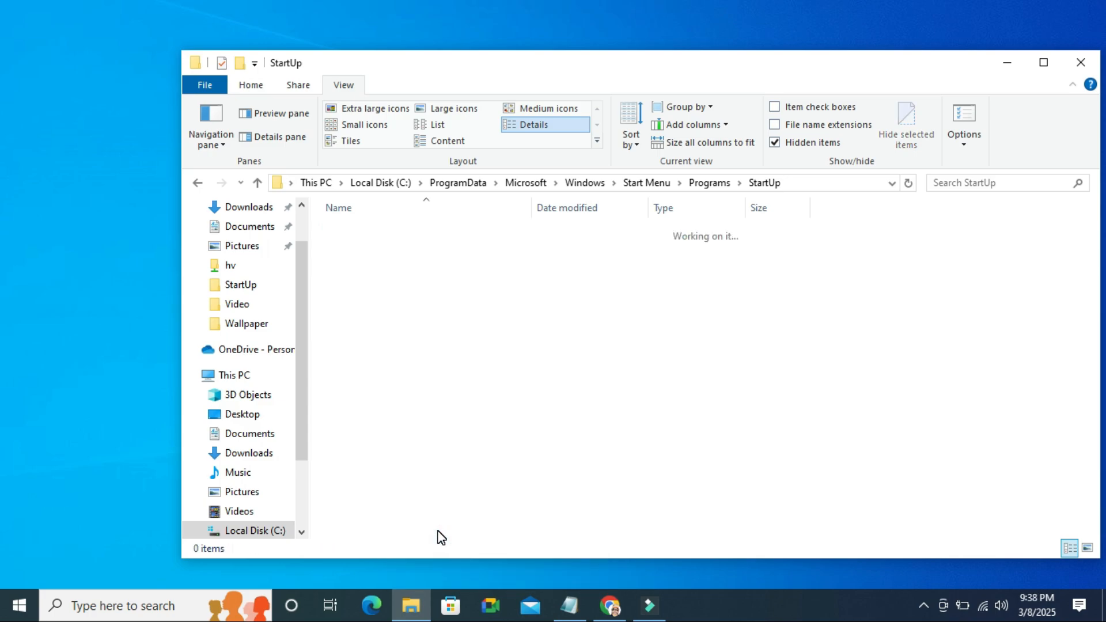
mouse_move(565, 404)
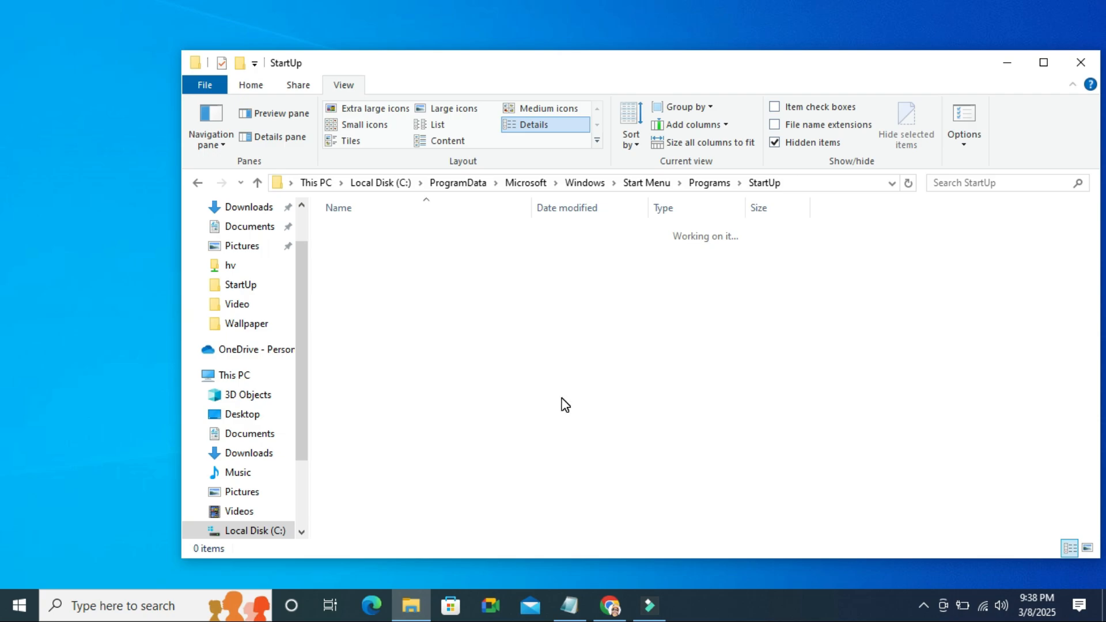
mouse_move(968, 157)
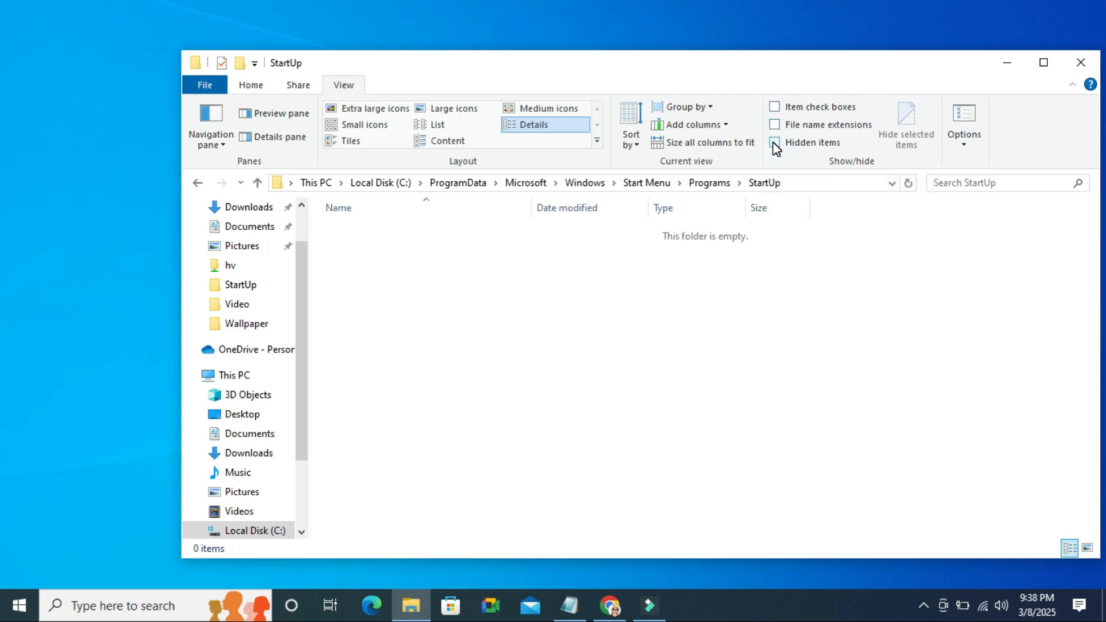
Open Folder Options from the View ribbon.
left_click(963, 121)
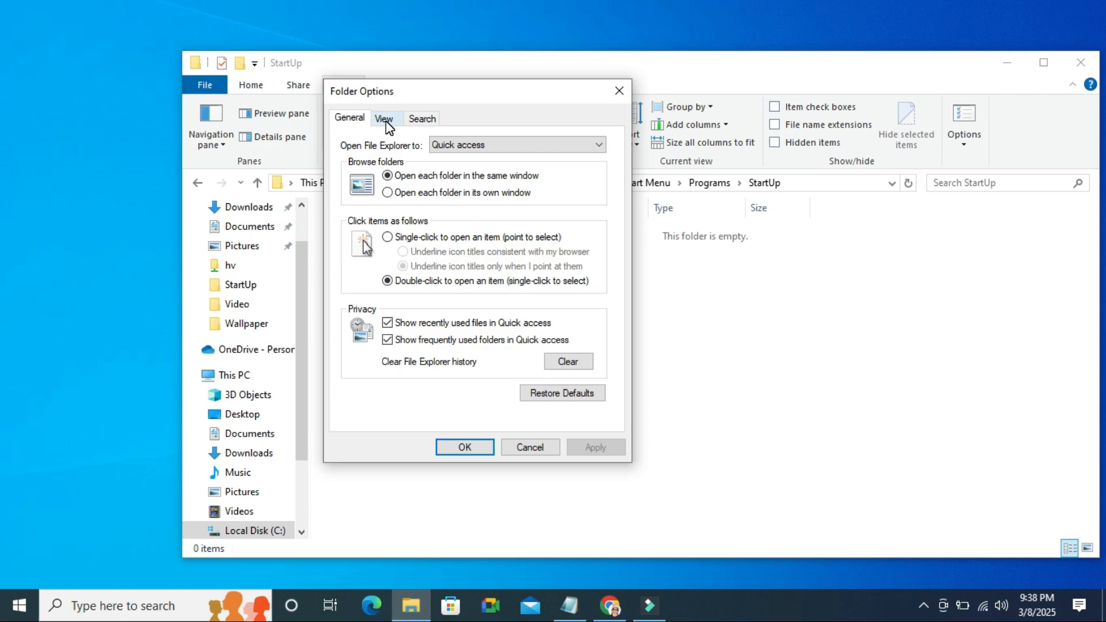
Re-enable 'Hide protected operating system files' in Folder Options' View tab, apply, and close.
left_click(384, 117)
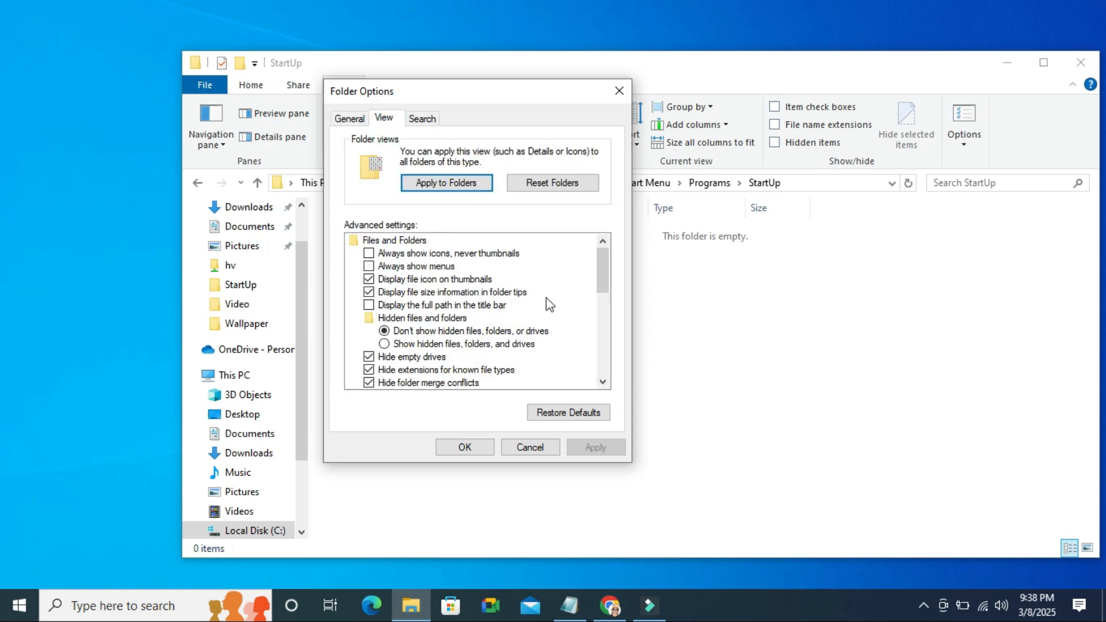
scroll("down", 3)
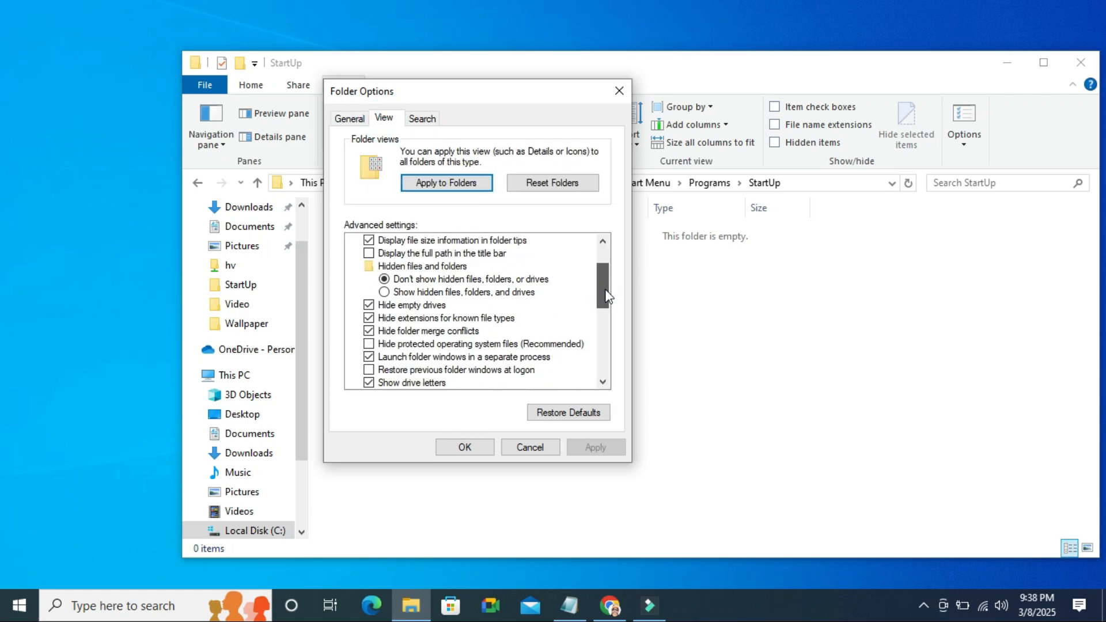
scroll("down", 3)
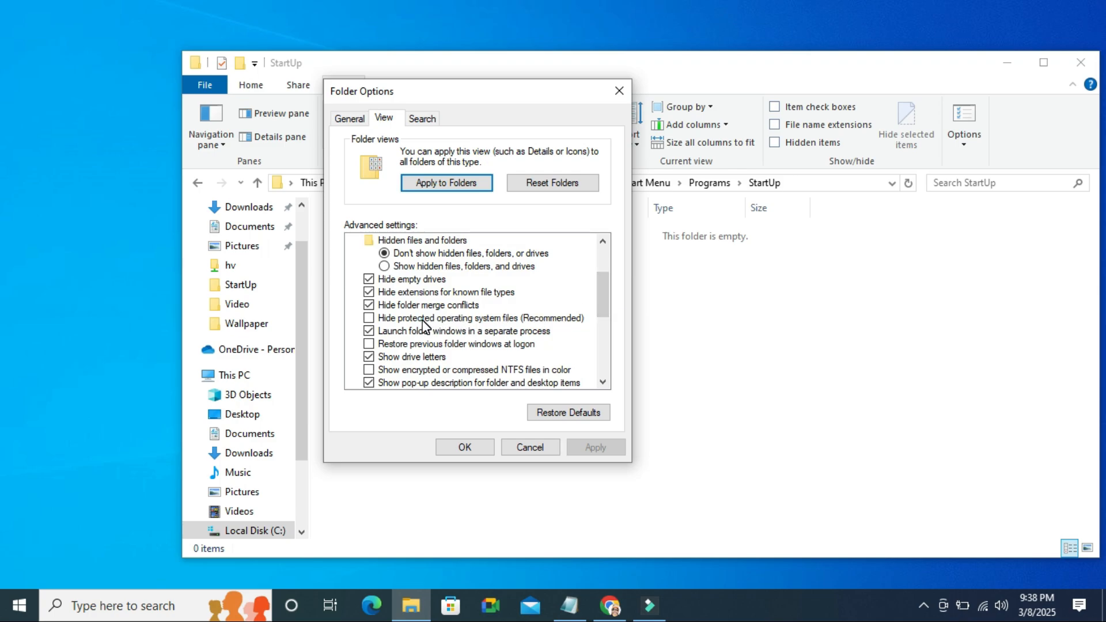
left_click(368, 318)
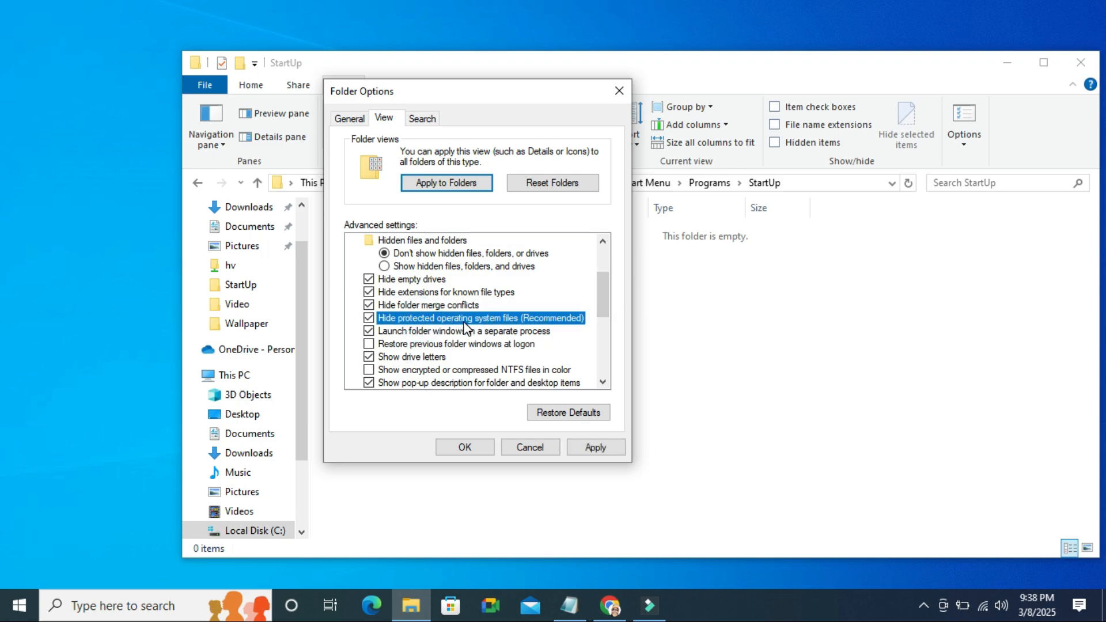
mouse_move(522, 326)
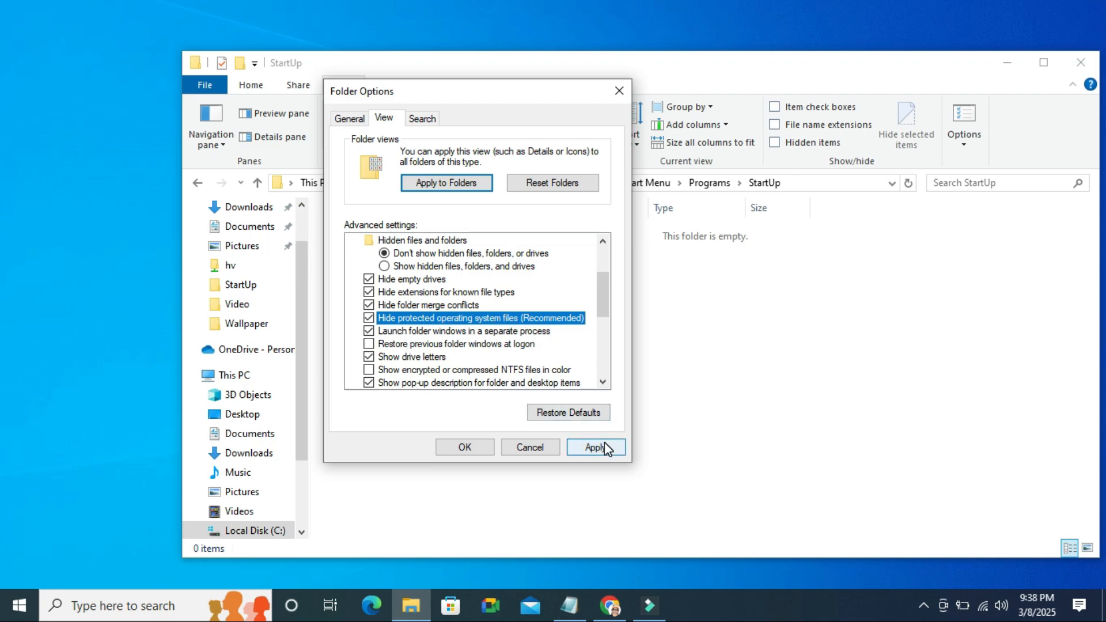
left_click(594, 446)
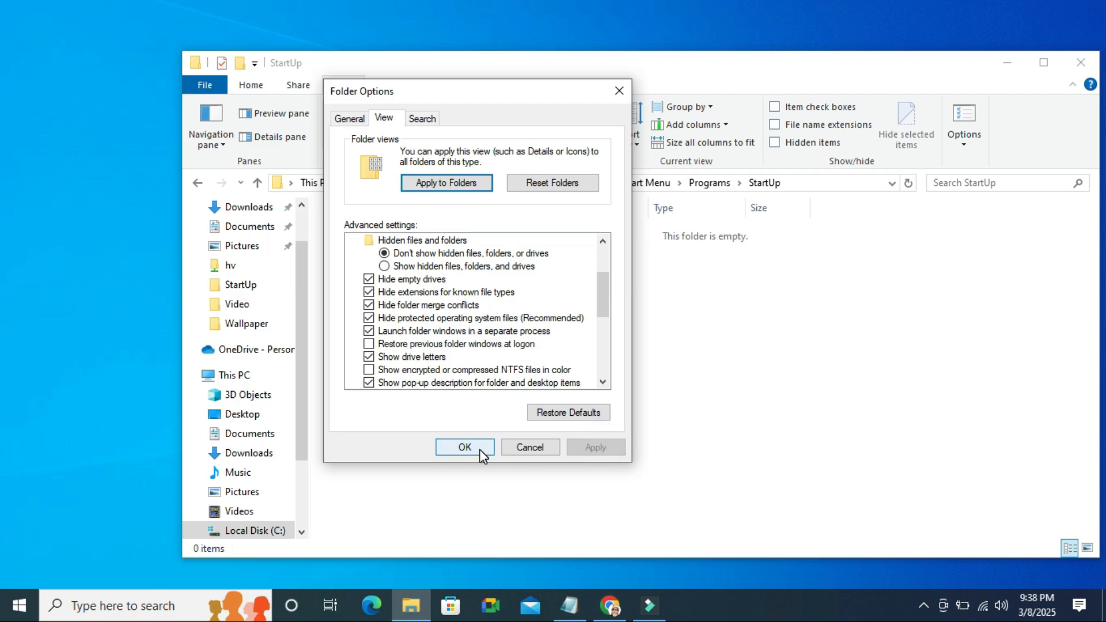
left_click(464, 447)
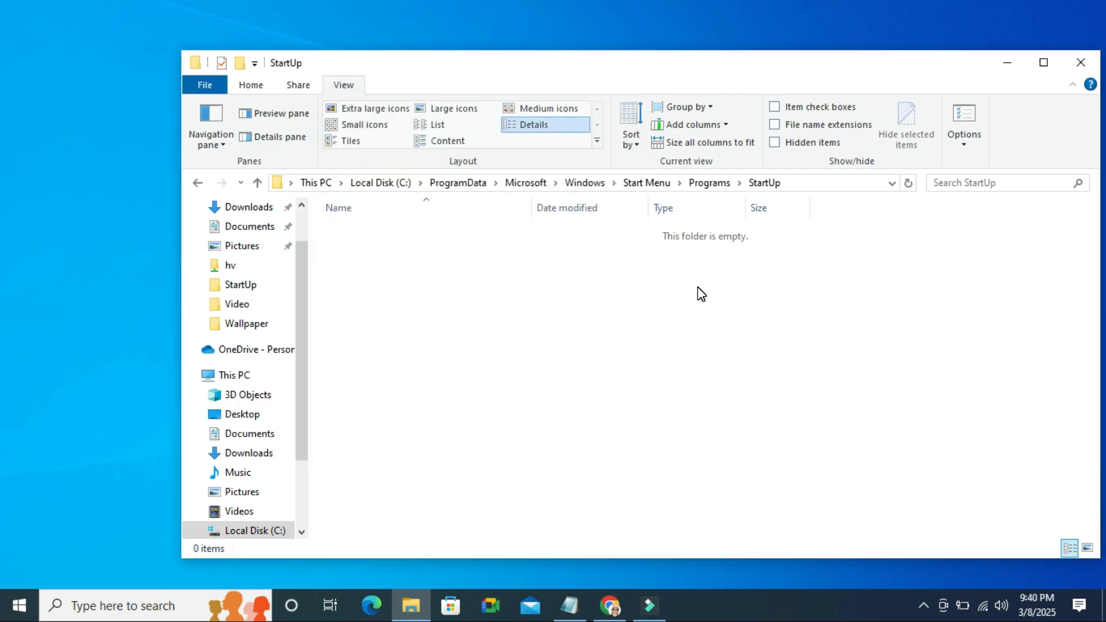